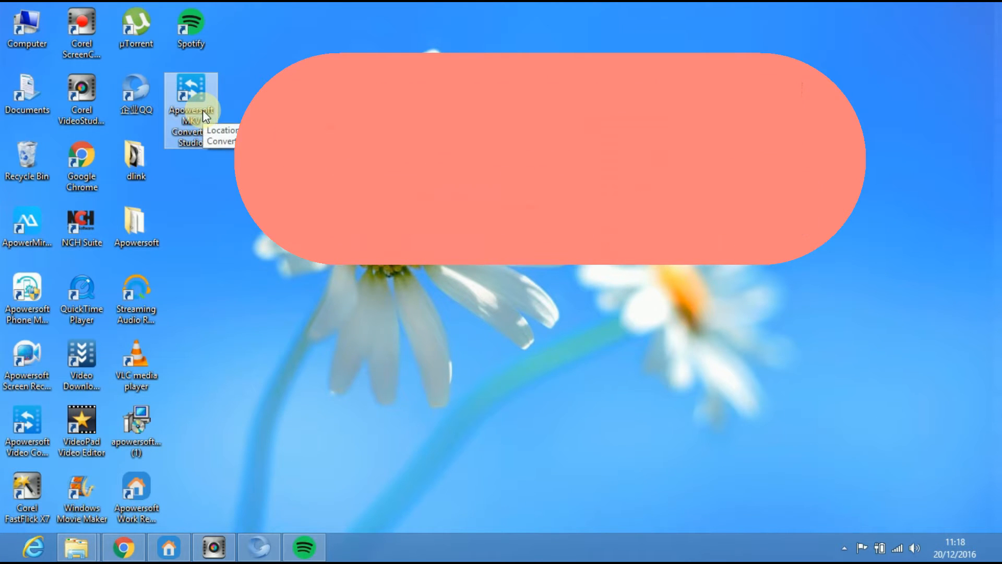
Step: Launch the converter and load the 'Big Hero 6 - Hello, I am Baymax' video clip
double_click(190, 96)
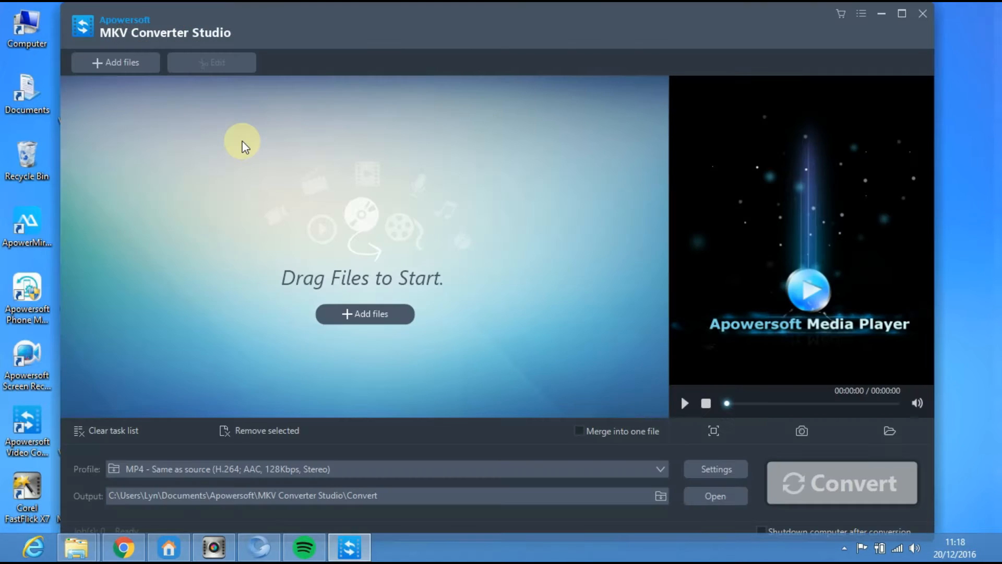
mouse_move(115, 63)
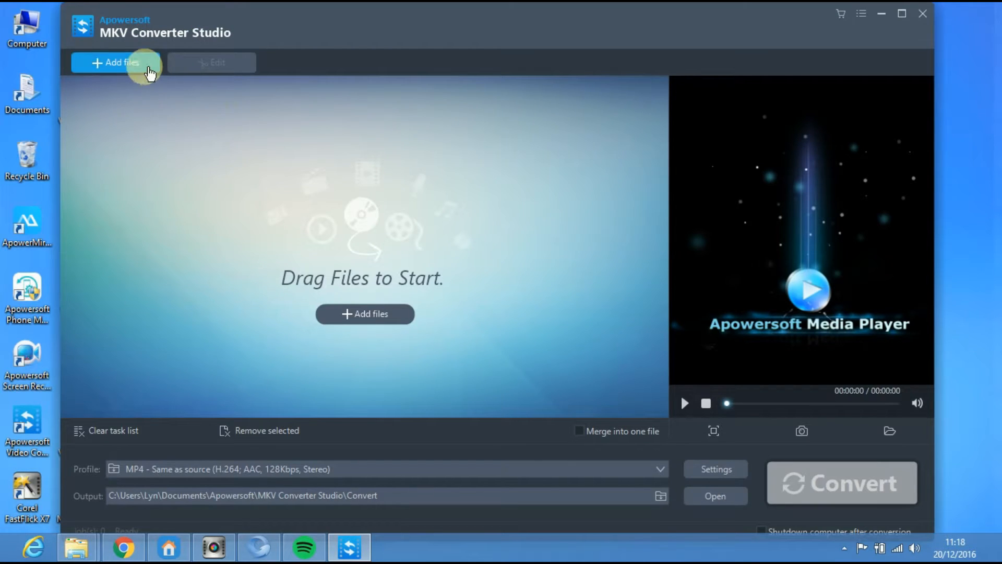
left_click(115, 61)
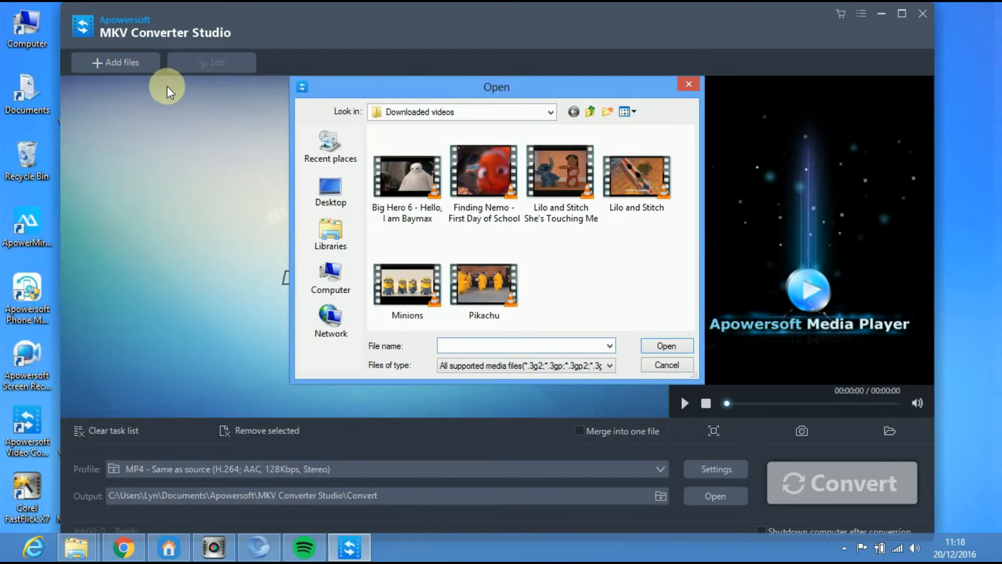
left_click(406, 175)
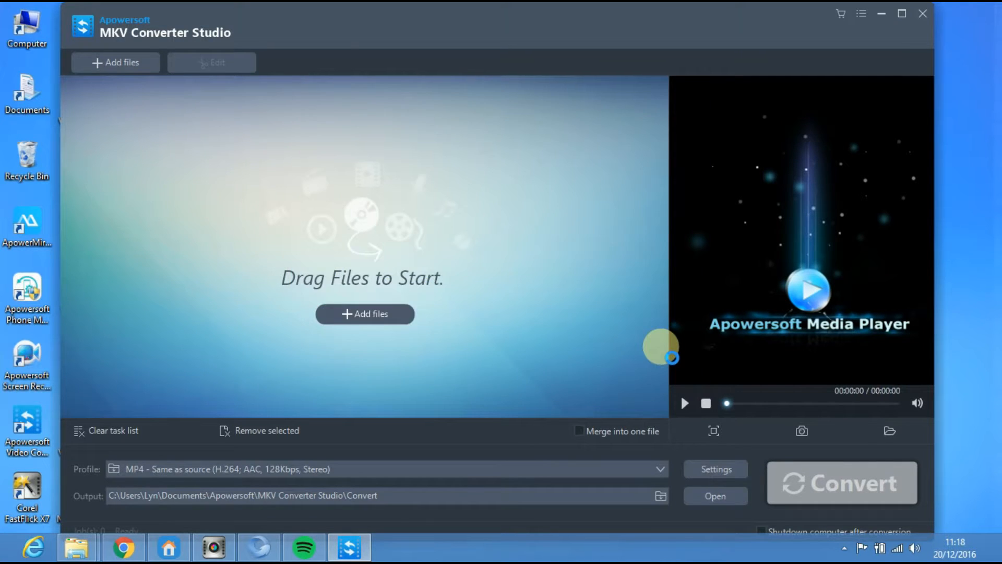
Step: Attach the Big Hero 6 .srt subtitle file to the clip in the editor's subtitle settings
left_click(211, 62)
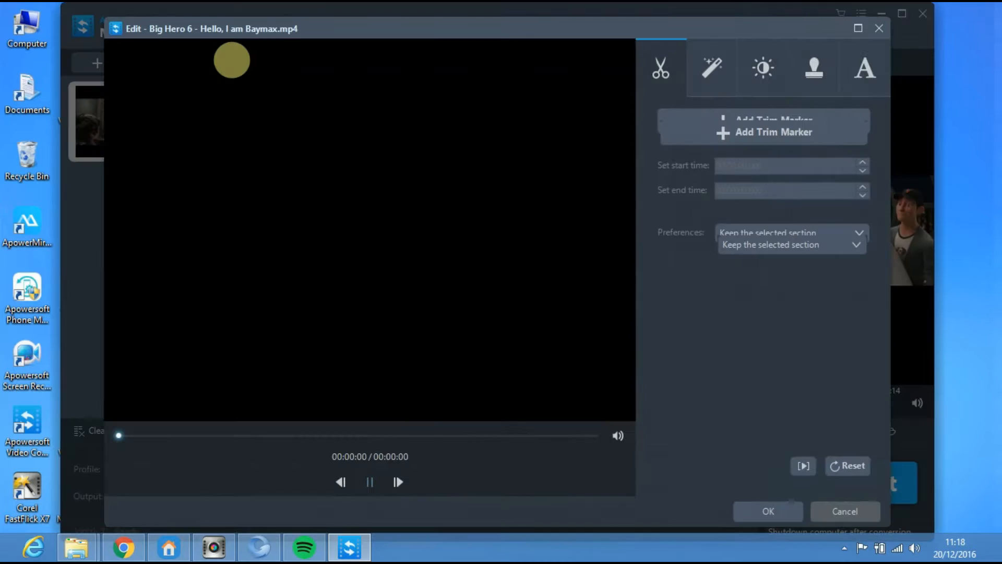
left_click(864, 68)
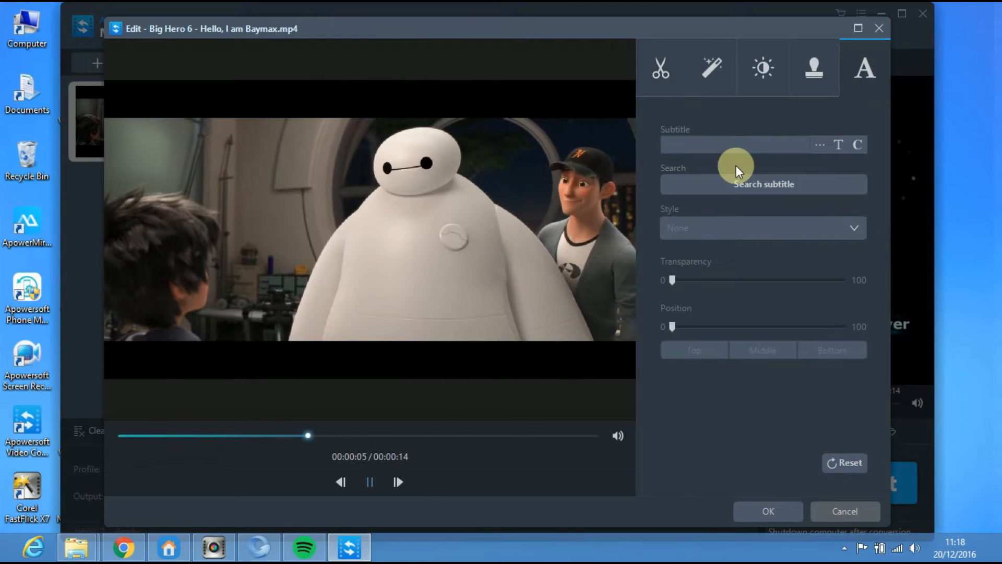
mouse_move(822, 145)
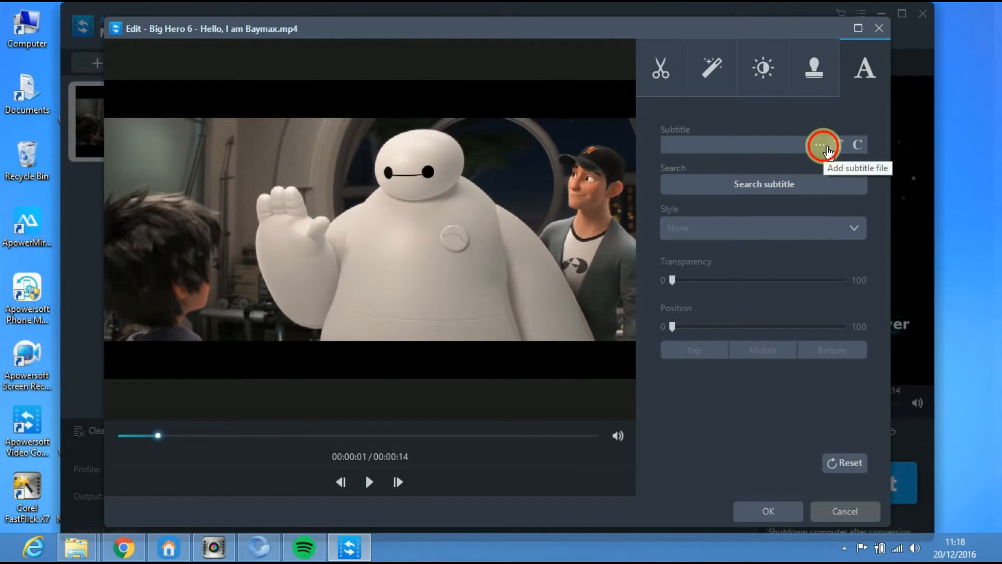
left_click(824, 144)
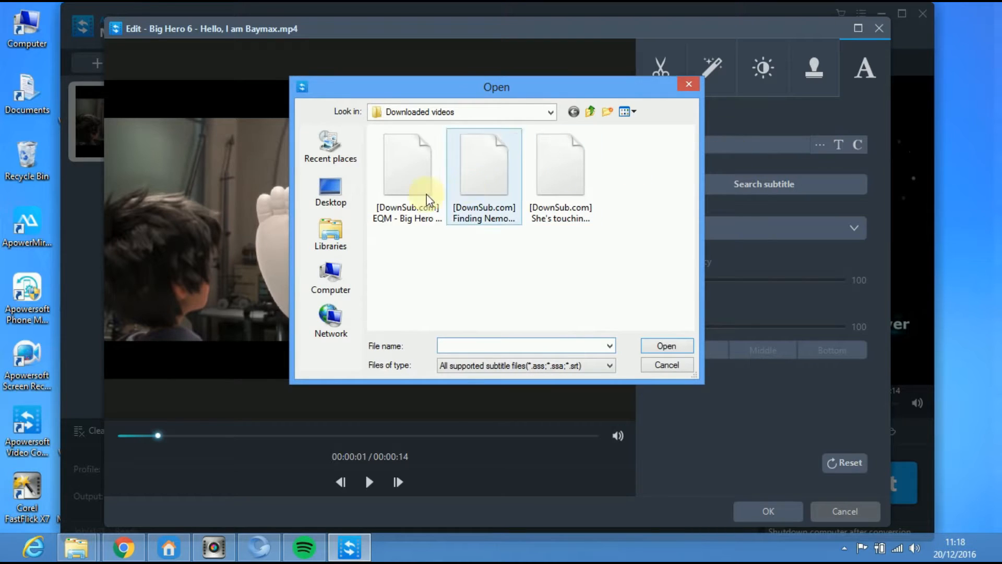
left_click(407, 162)
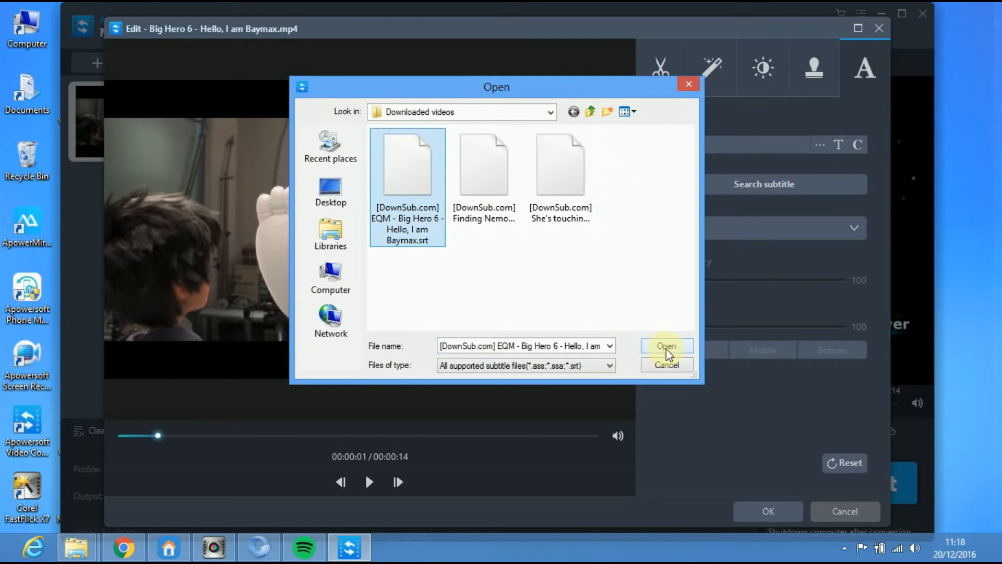
left_click(666, 346)
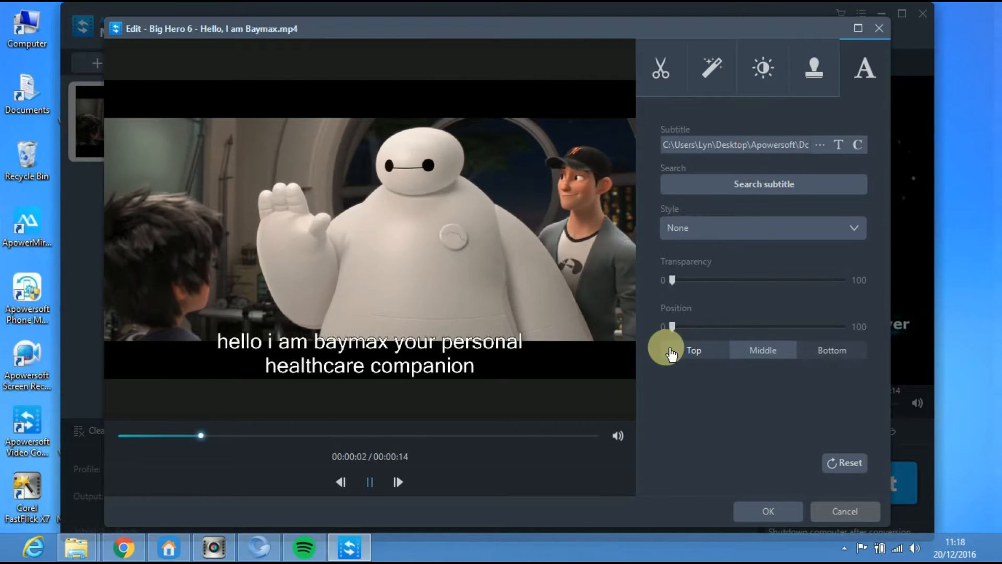
Step: Apply the pale green subtitle style from the Style list
left_click(854, 228)
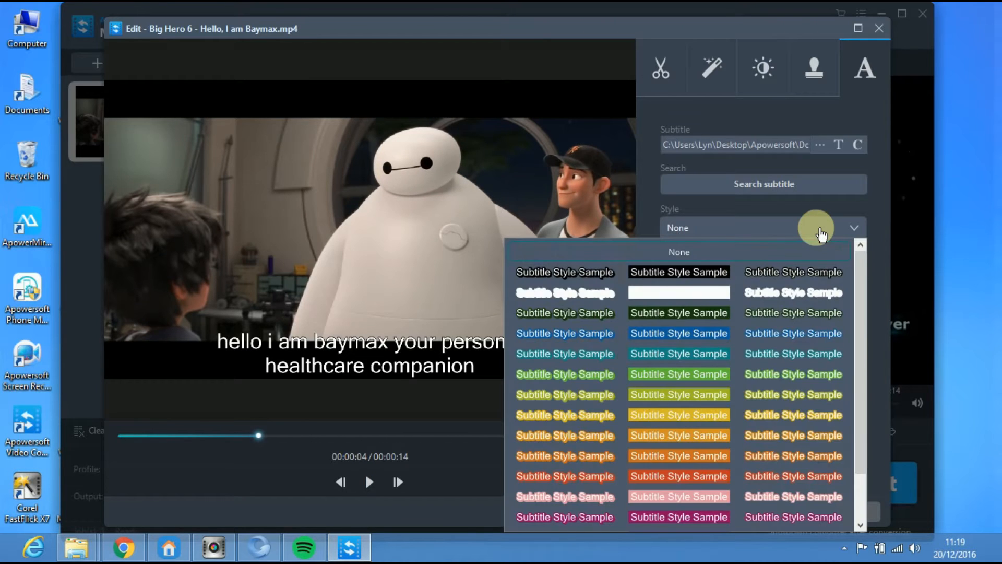
mouse_move(565, 312)
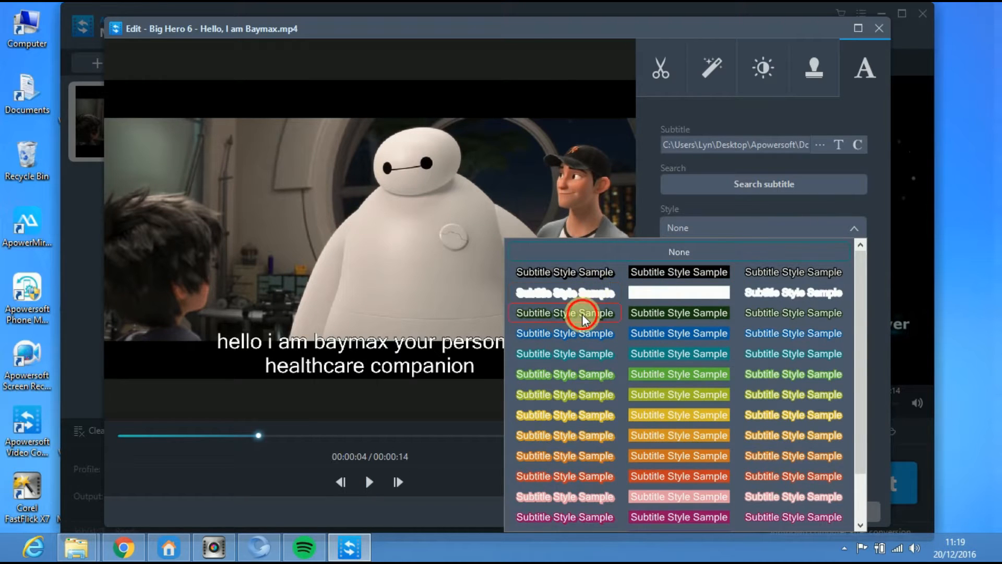
left_click(565, 312)
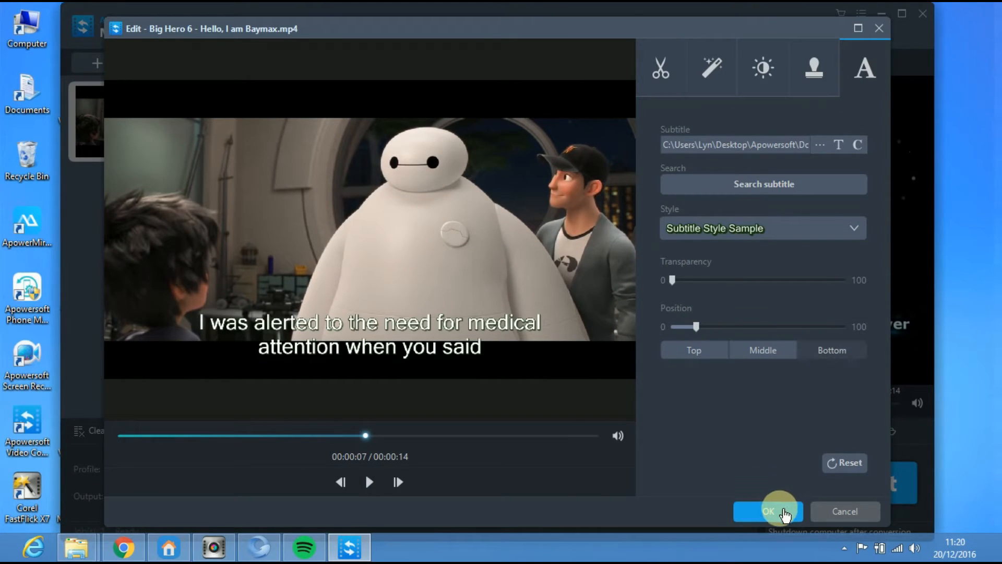
Step: Confirm the edits, convert the clip to MP4, and play the output in VLC
left_click(768, 512)
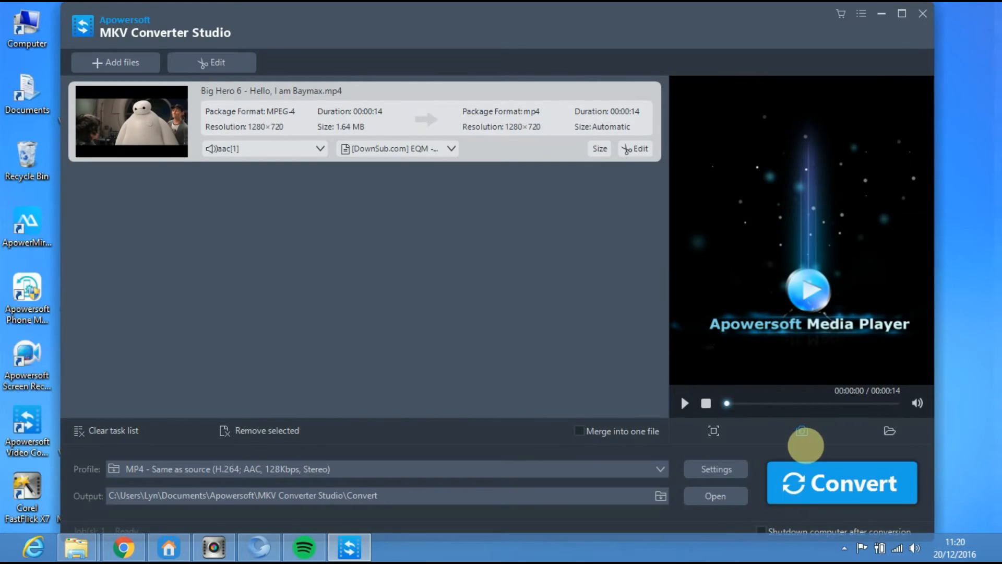
left_click(841, 483)
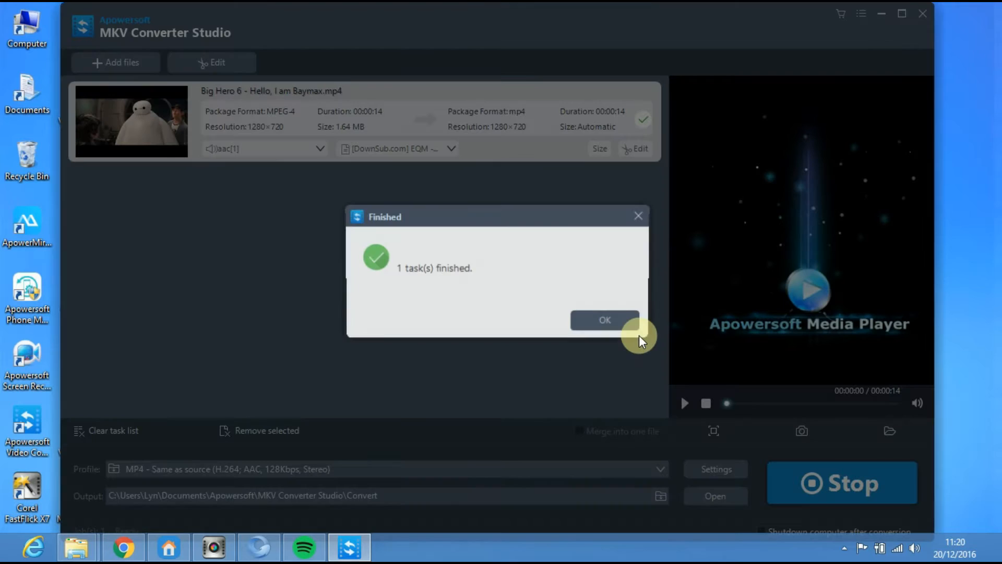
mouse_move(605, 320)
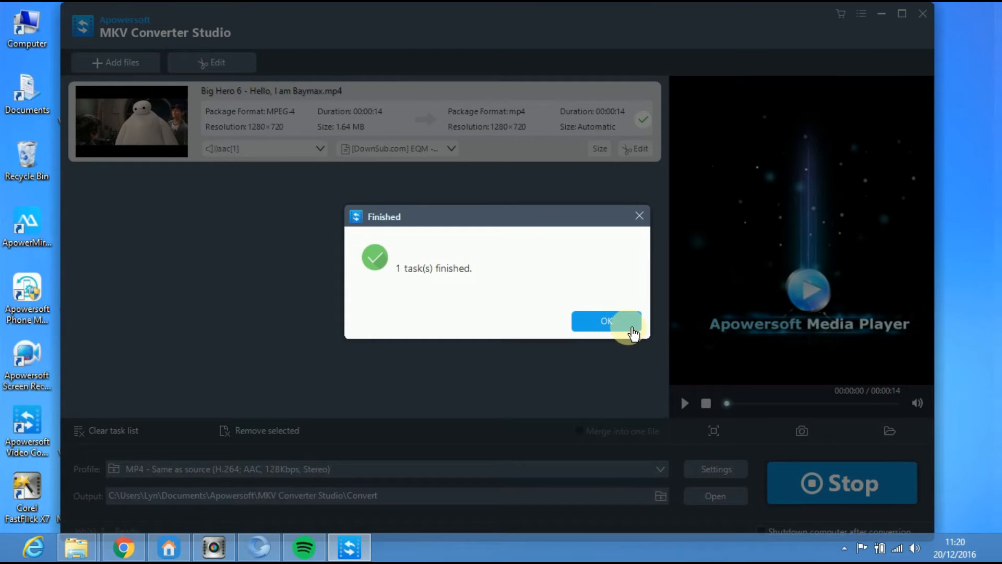
left_click(606, 320)
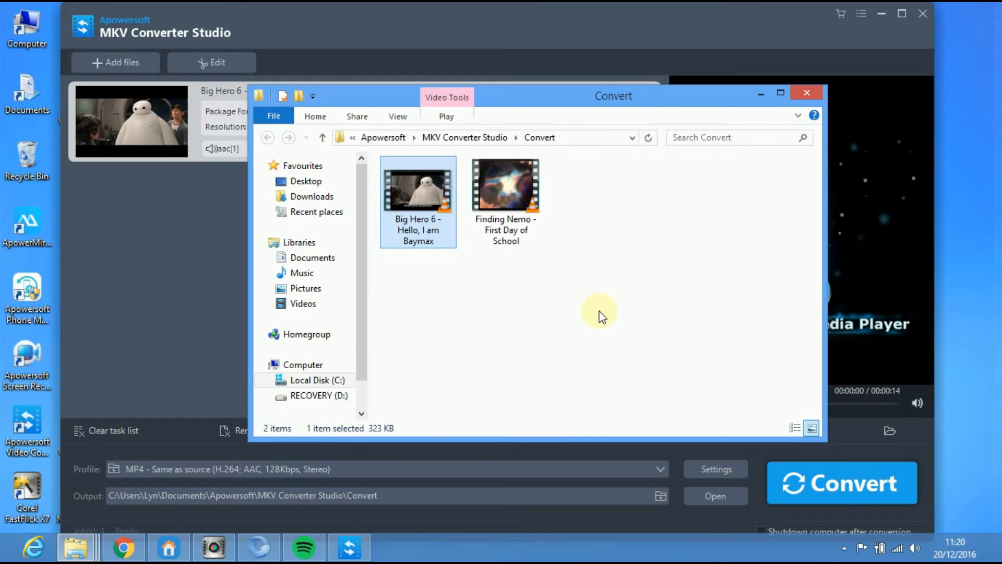
mouse_move(457, 241)
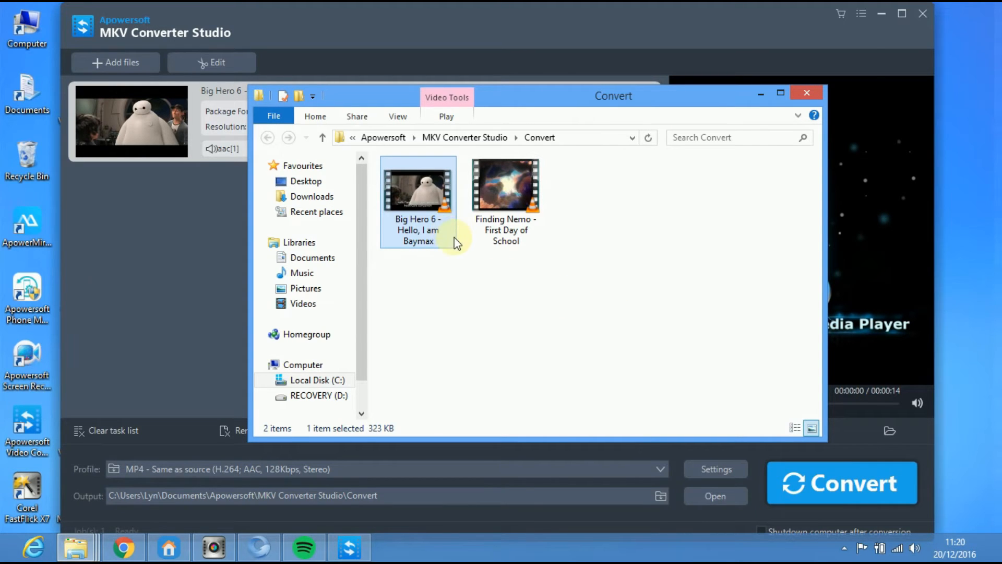
double_click(418, 187)
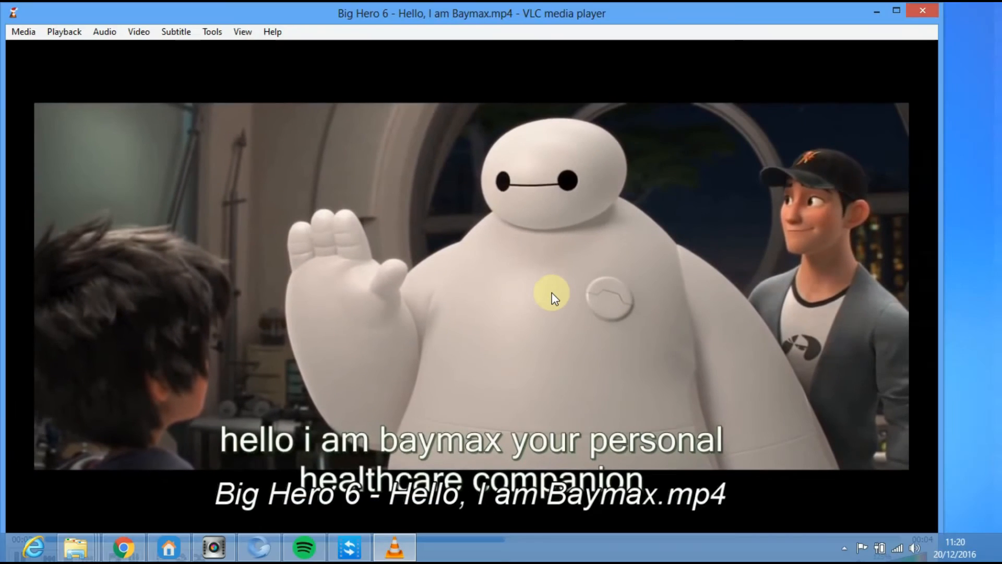